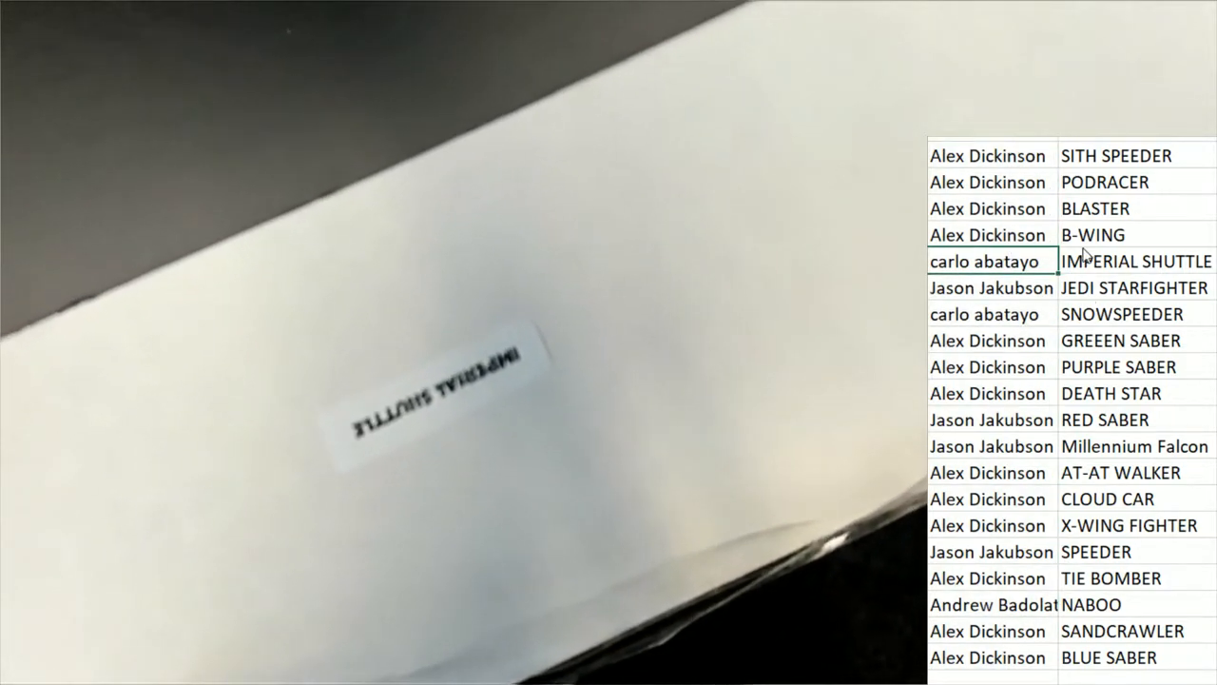
click(992, 261)
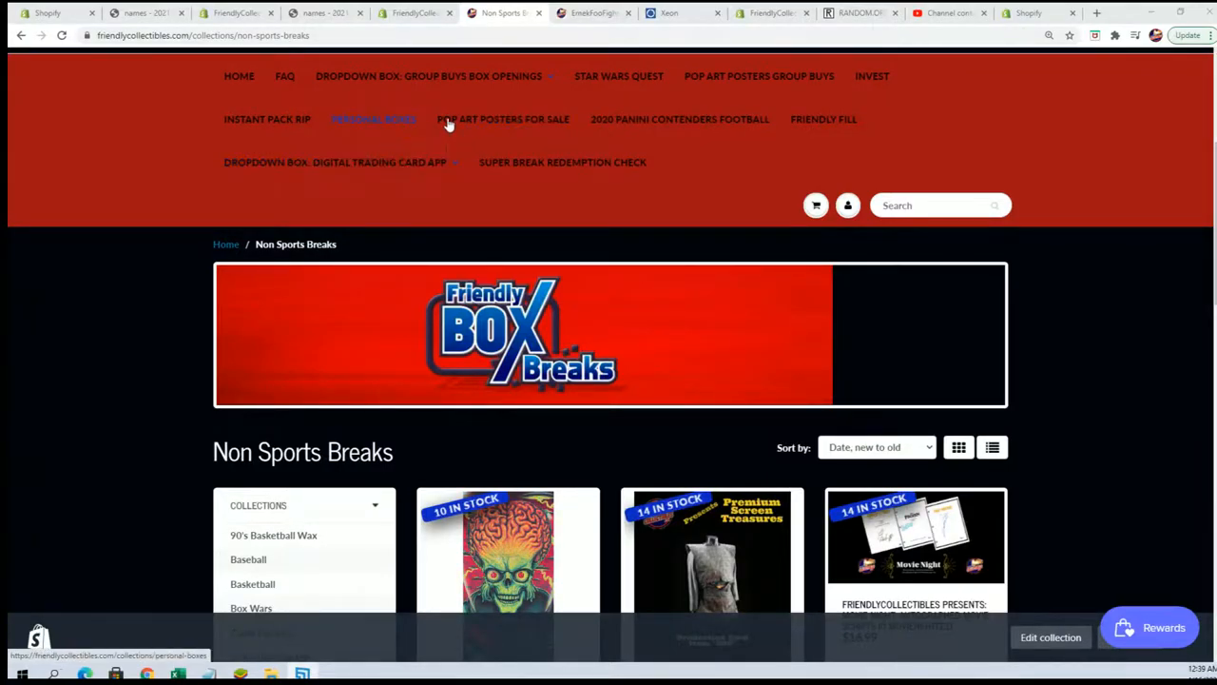
Open Star Wars Quest, scroll to Quest #3, and highlight the Death Squad Commander ticket holders.
click(618, 76)
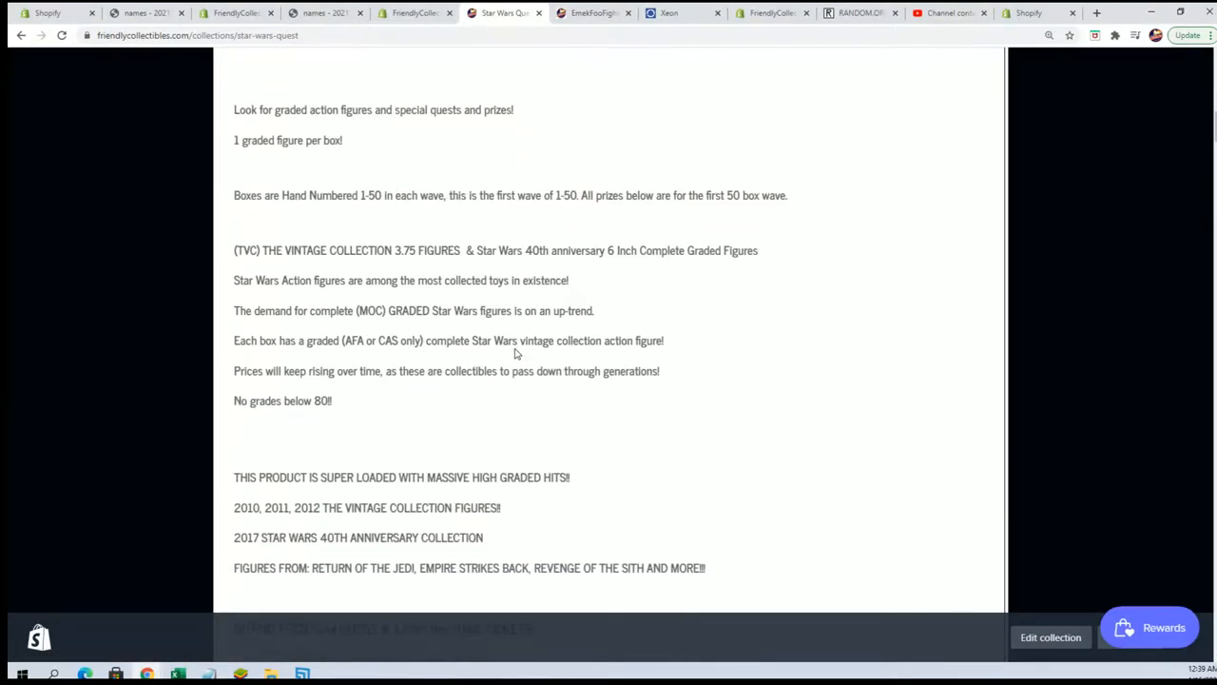
scroll(down, 3)
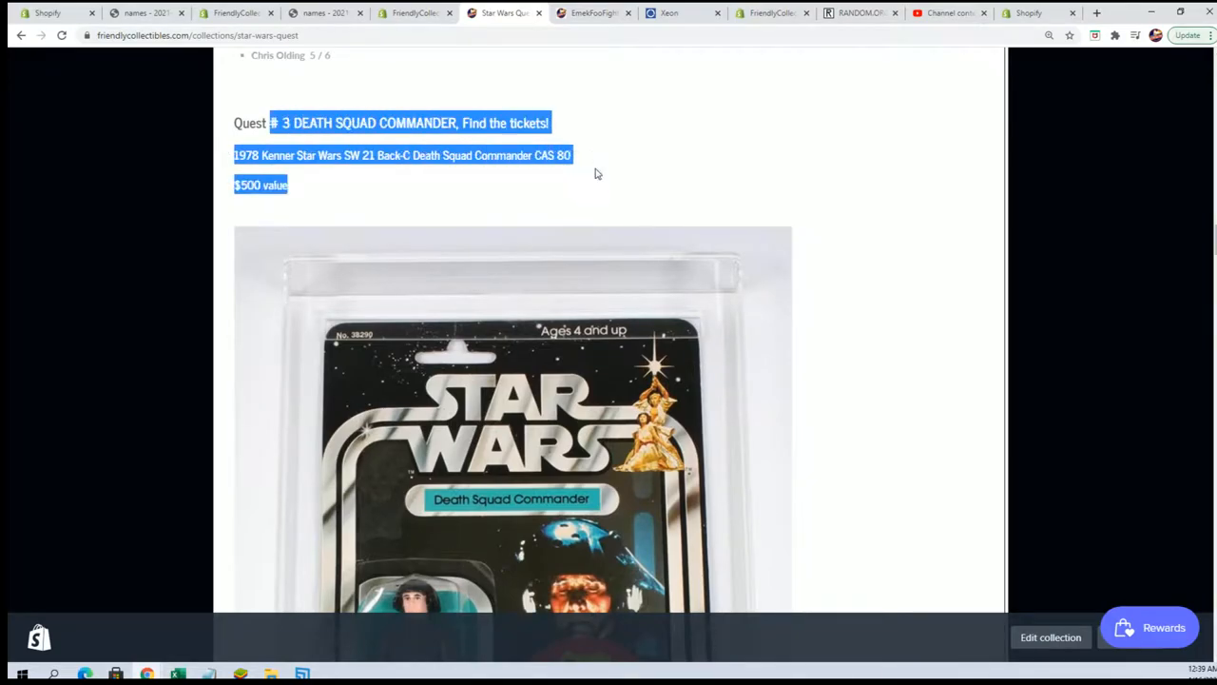
scroll(down, 3)
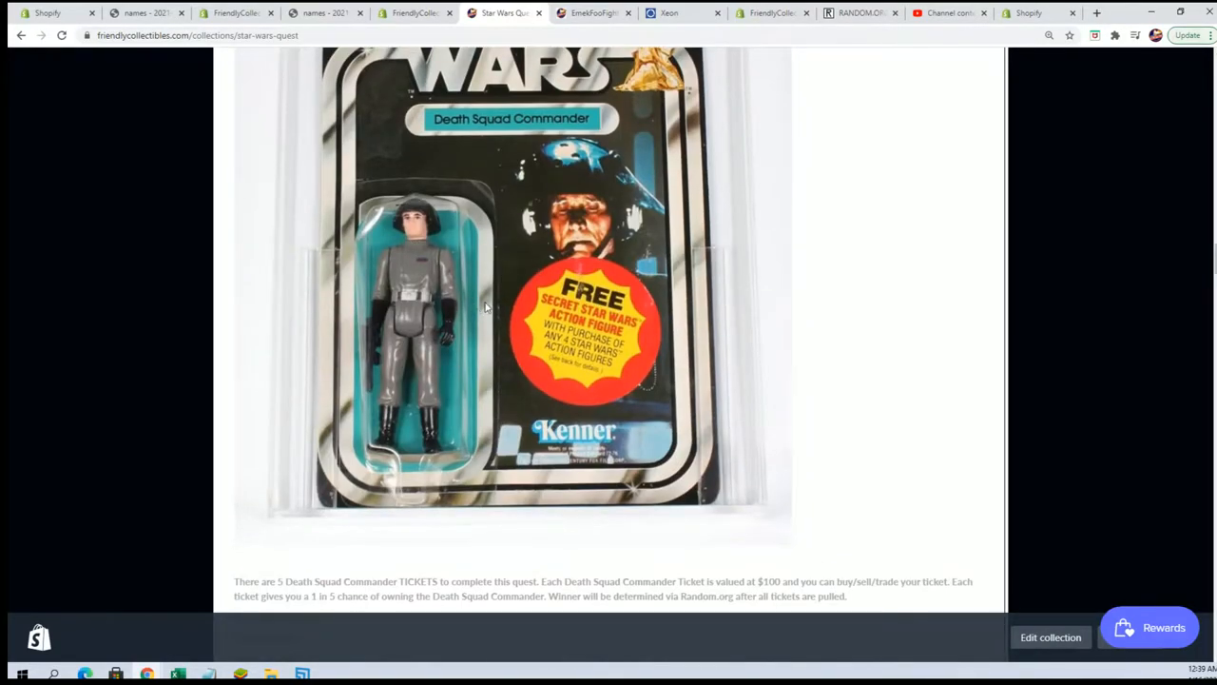
scroll(down, 3)
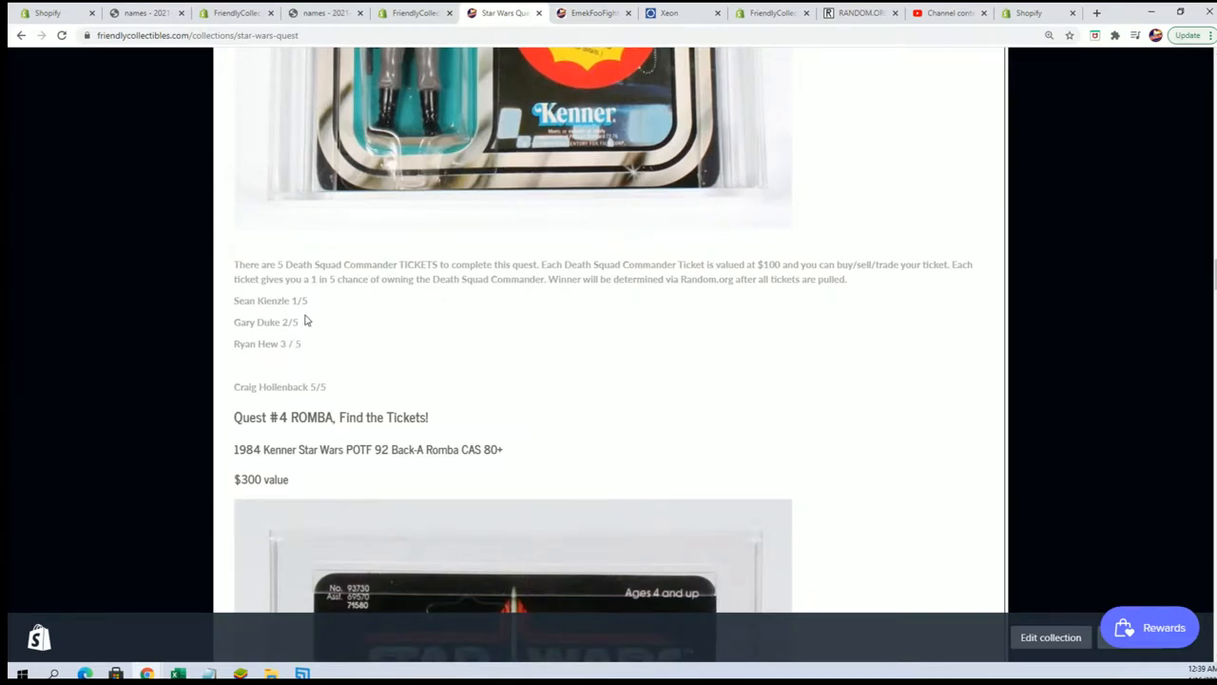
drag(233, 300, 305, 344)
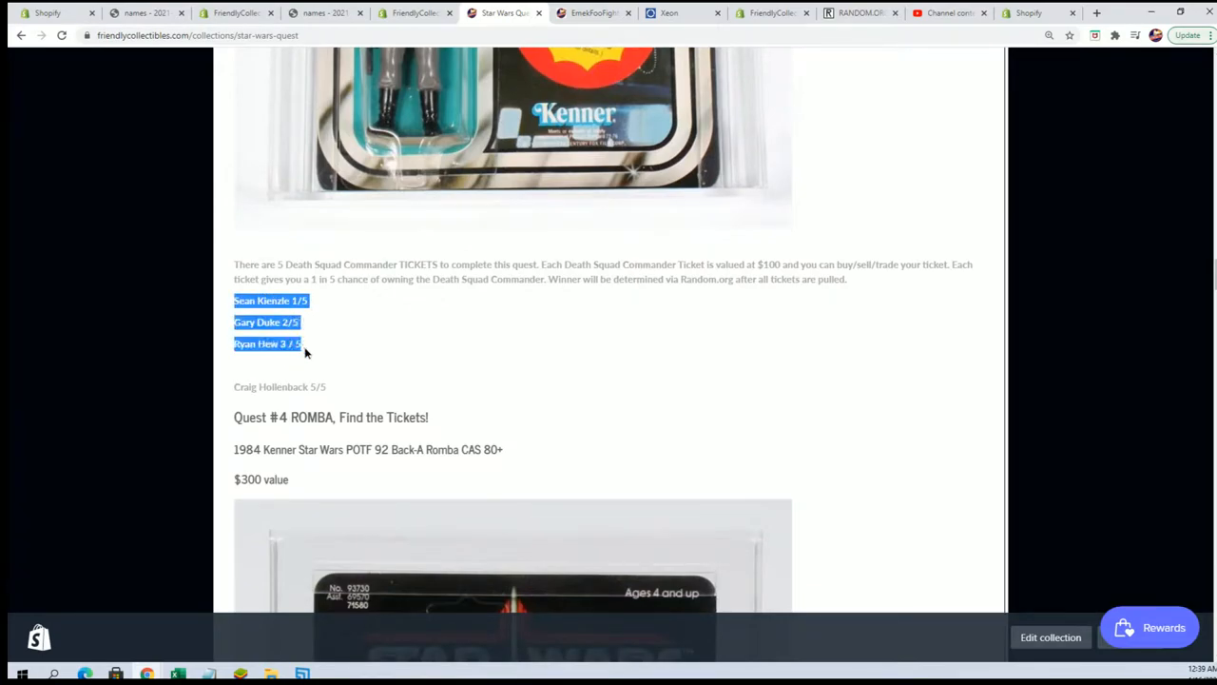